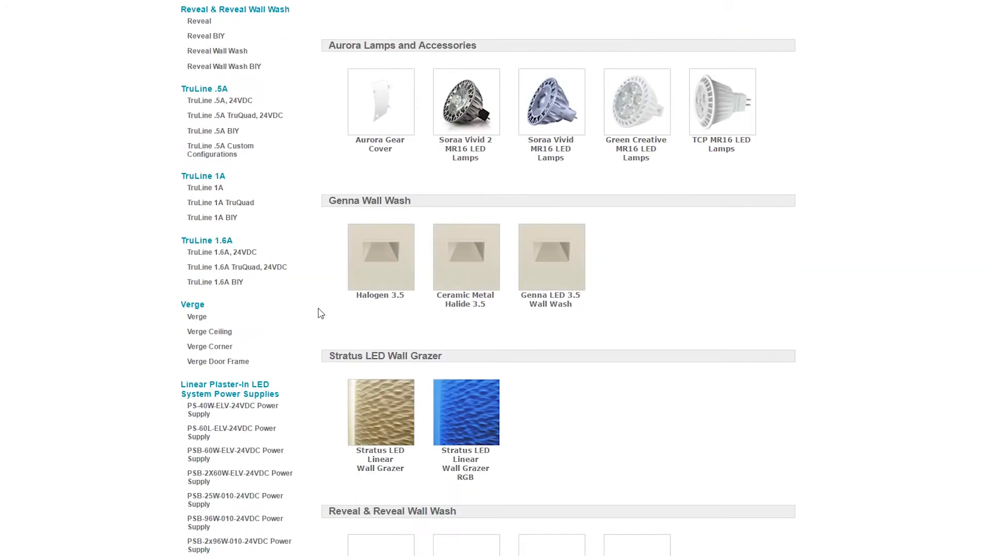
# Open the TruLine .5A 24VDC product page from the sidebar
pyautogui.click(219, 100)
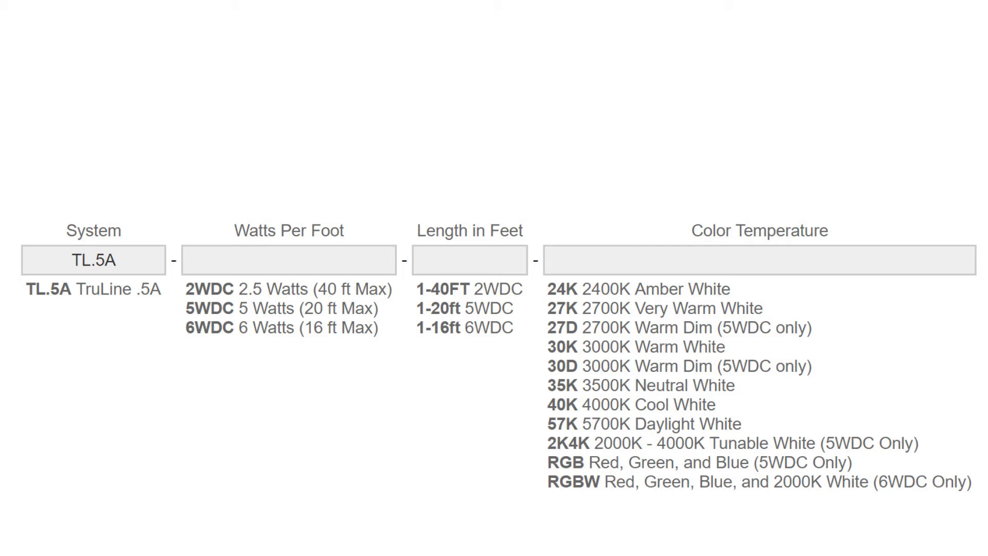
# Enter 28 as the Length in Feet in the ordering code builder
pyautogui.write('28')
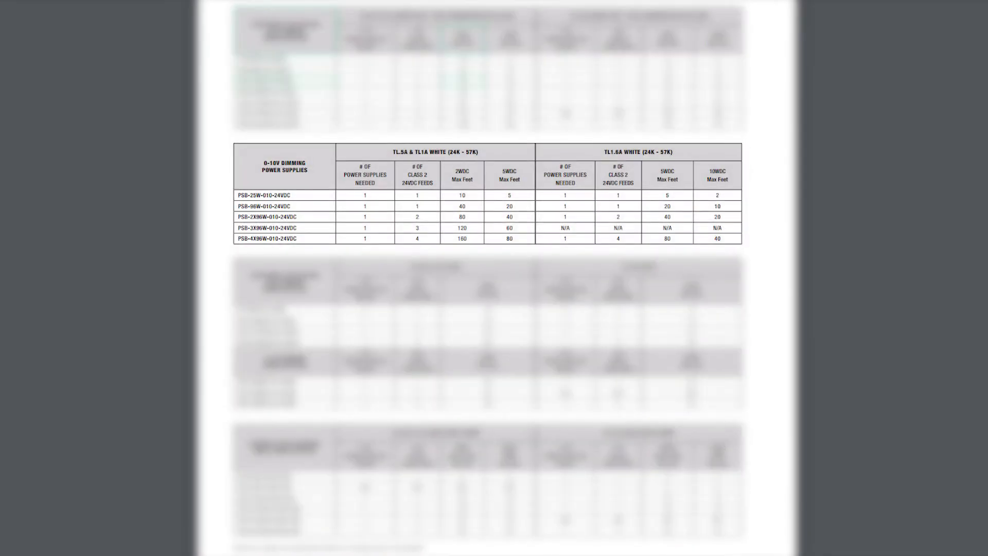
# Scroll the How to Order PDF to step 5's ELV power supply chart recommending PSB-100W-ELV-24VDC
pyautogui.scroll(-3)
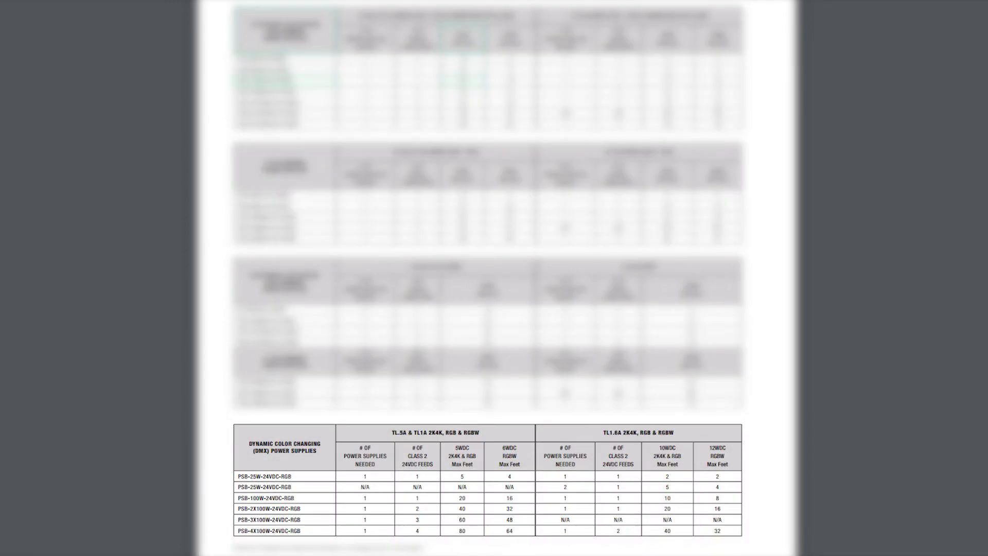
pyautogui.scroll(-3)
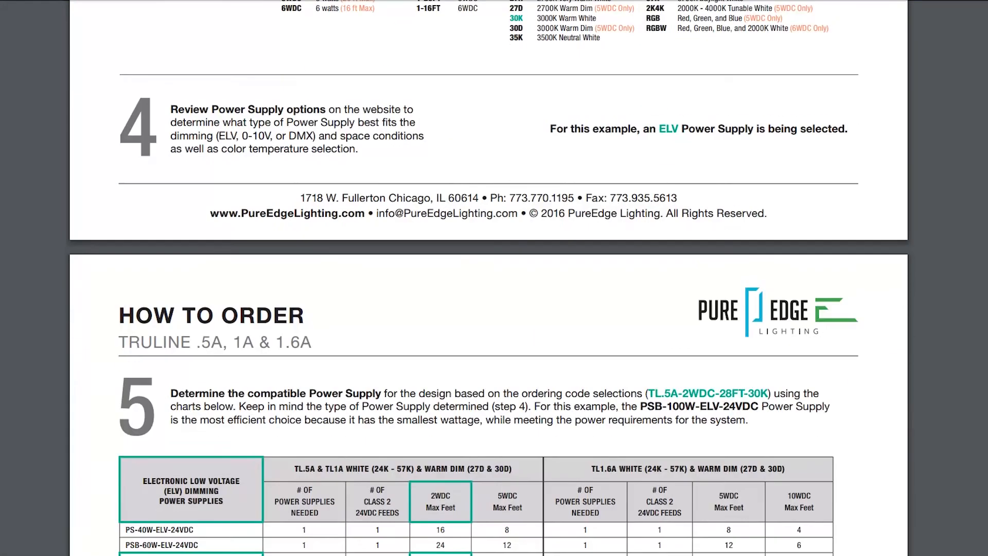
pyautogui.scroll(-3)
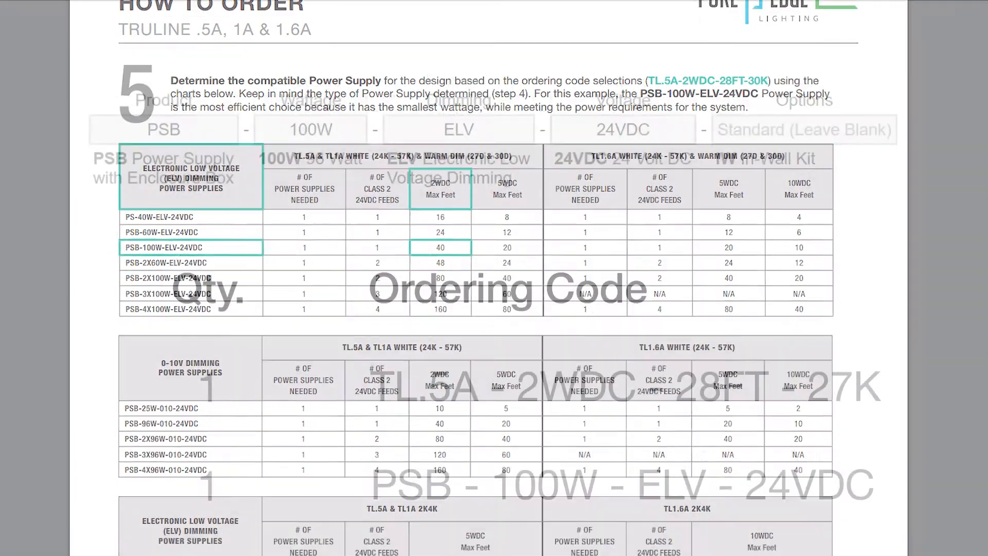